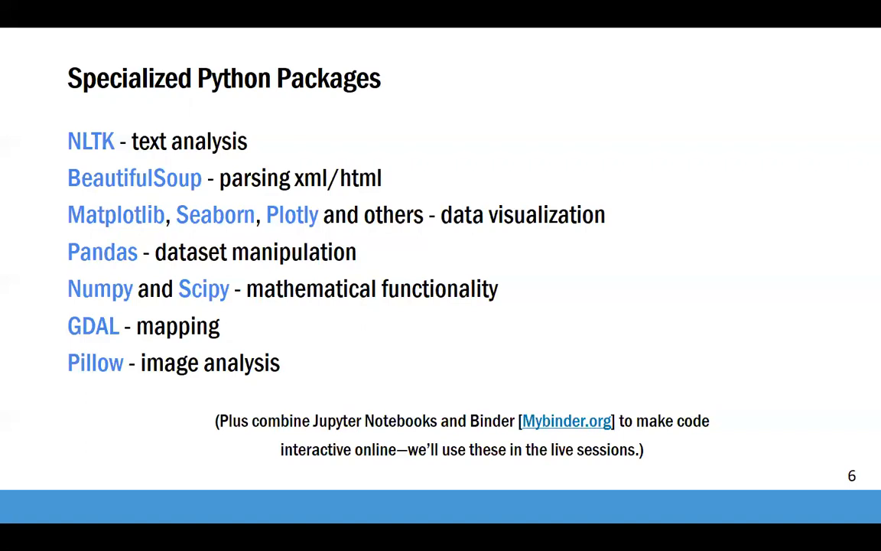
Step: Outline the History log tab on slide 11, then advance to the Windows Layouts slide
{"action": "key", "text": "right"}
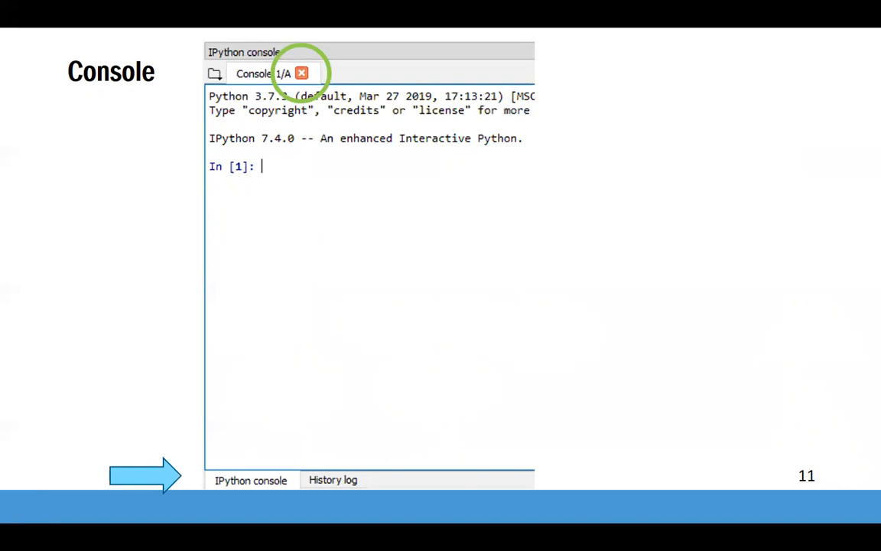
{"action": "left_click", "coordinate": [332, 479]}
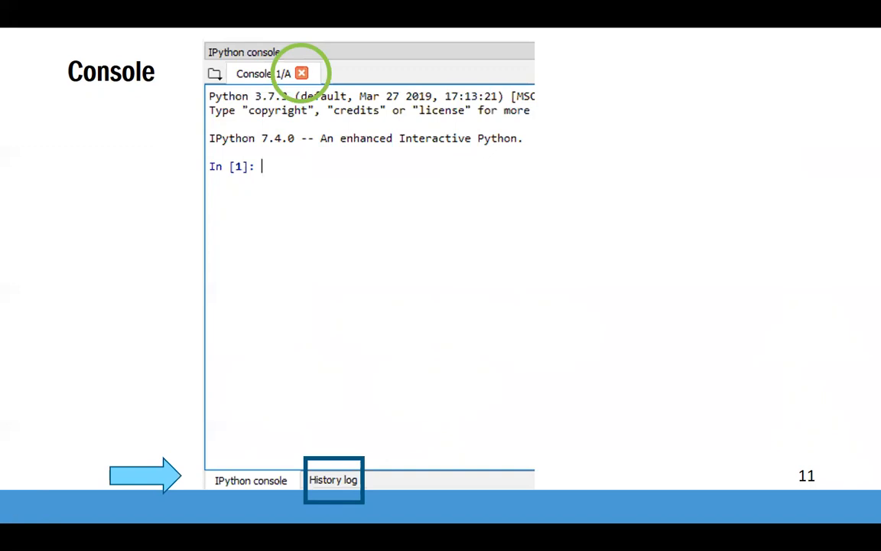
{"action": "left_click", "coordinate": [332, 479]}
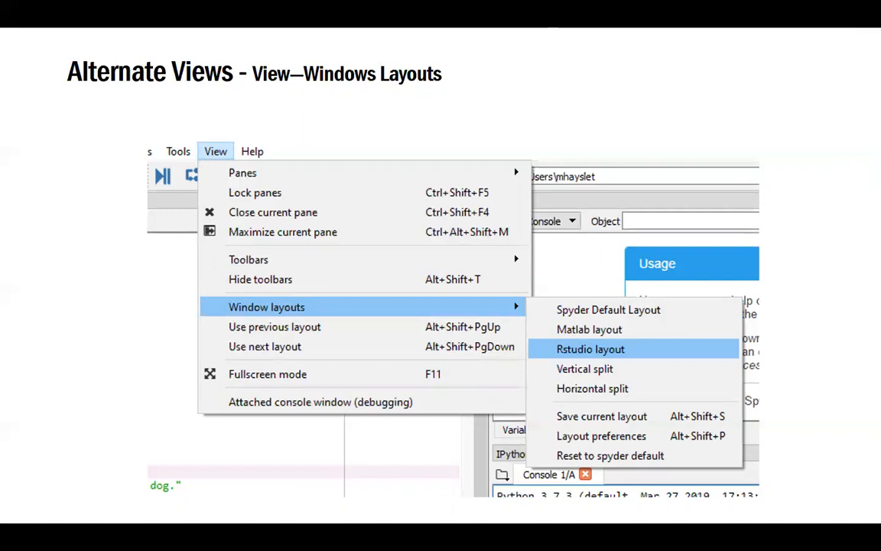
Step: Advance from the Window layouts menu slide to the RStudio view slide
{"action": "left_click", "coordinate": [590, 348]}
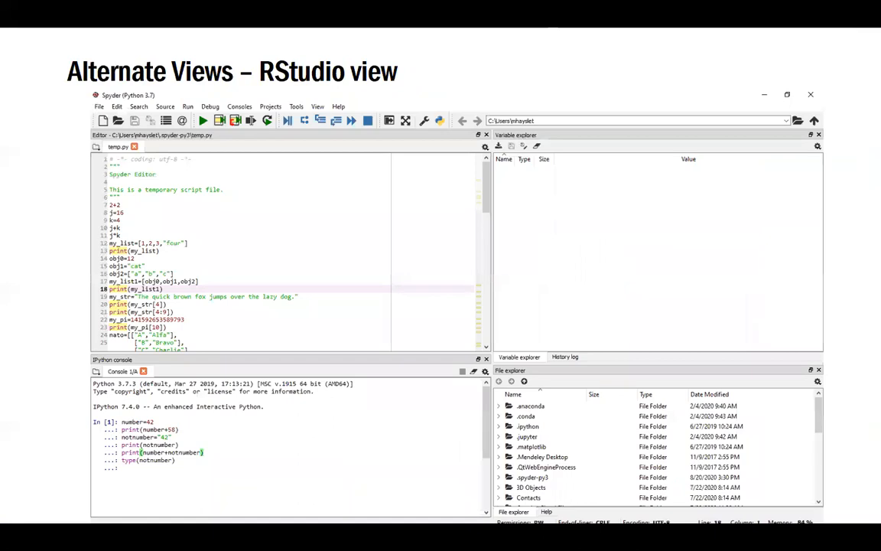